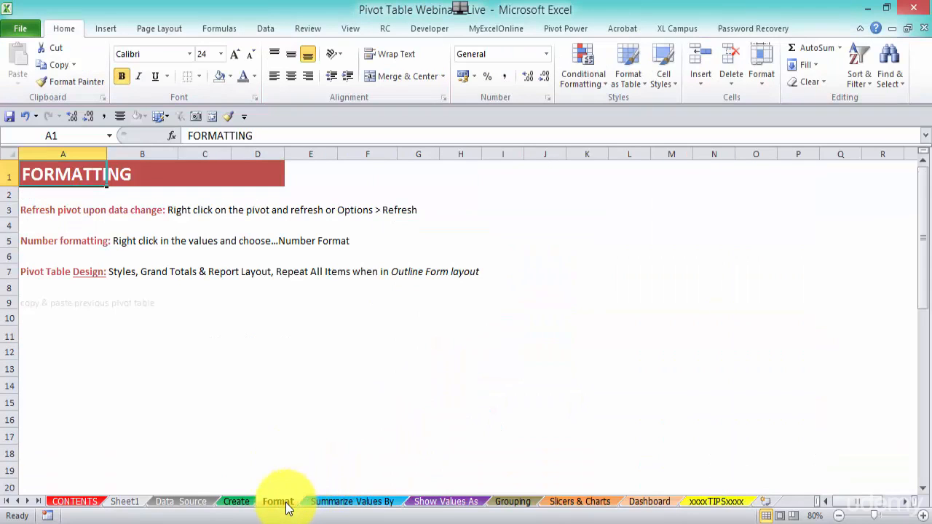
On the Create sheet, put PRODUCTS in the pivot rows and remove SALES PERSON
click(236, 501)
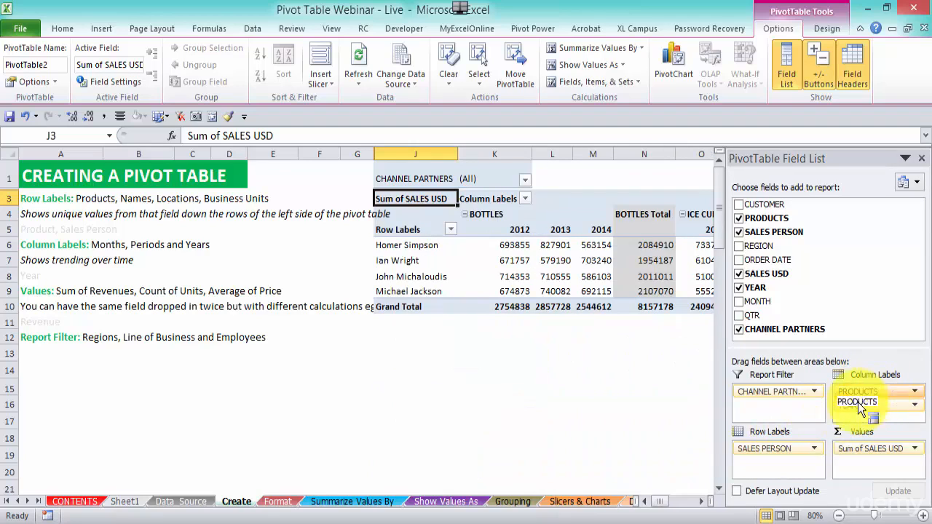
drag(857, 402, 757, 462)
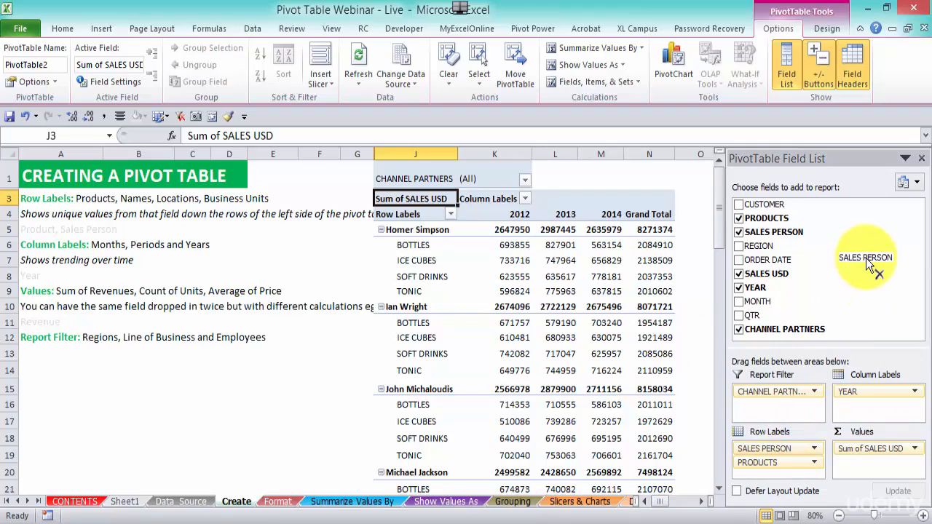
click(738, 231)
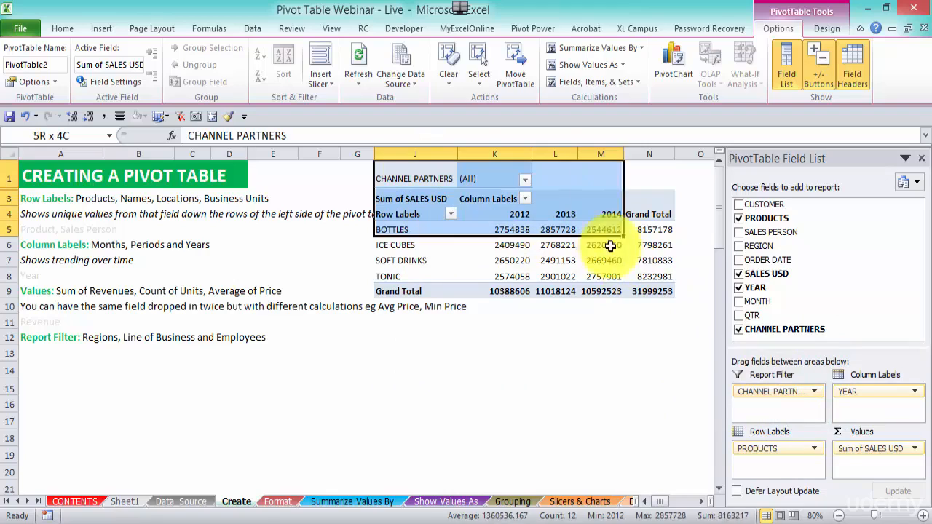
Copy the entire products-by-year pivot table and paste it onto the Format sheet
click(648, 290)
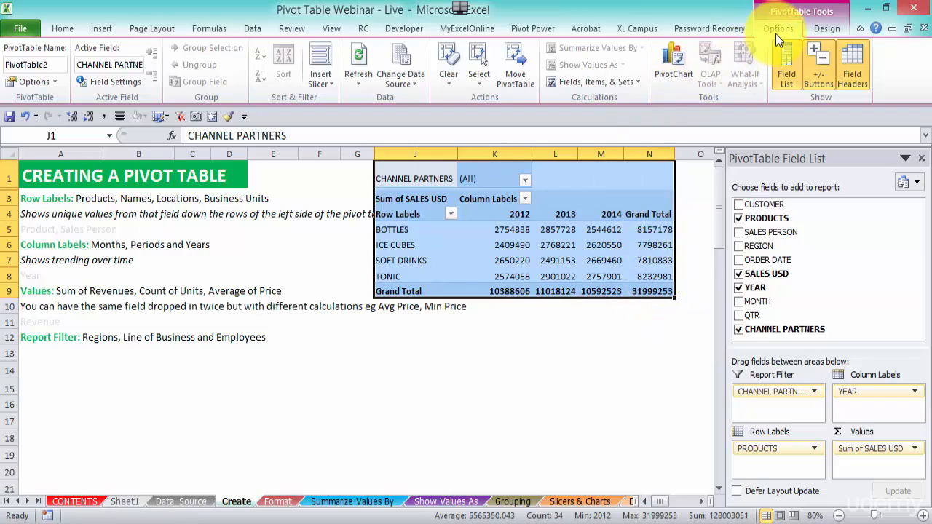
mouse_move(433, 106)
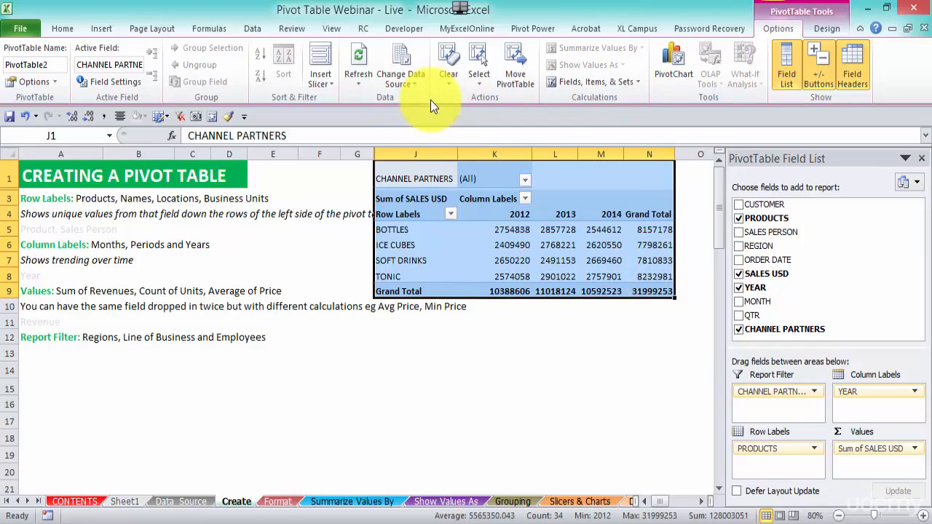
click(478, 65)
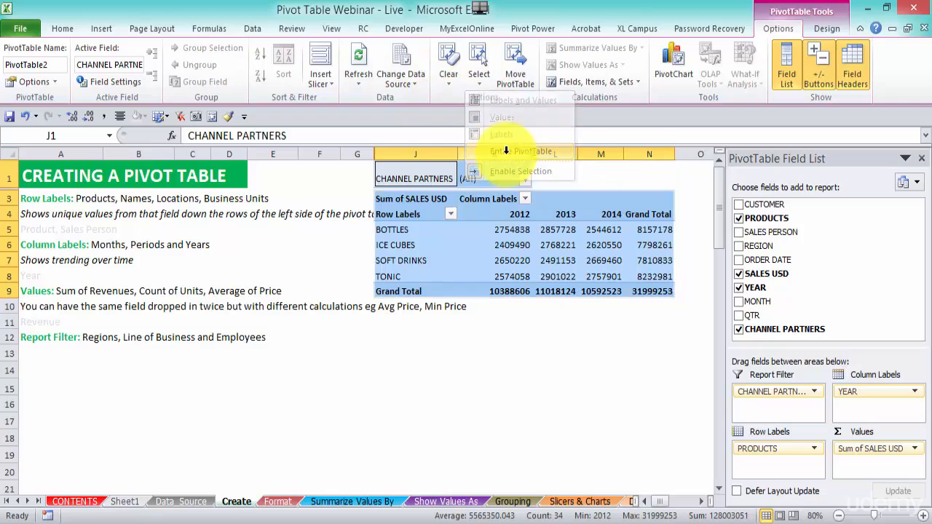
key(ctrl+c)
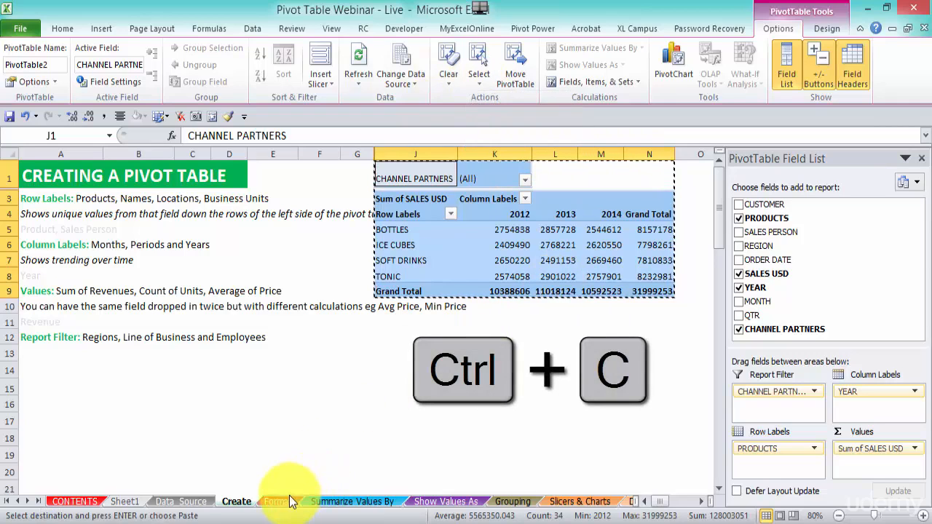
click(277, 502)
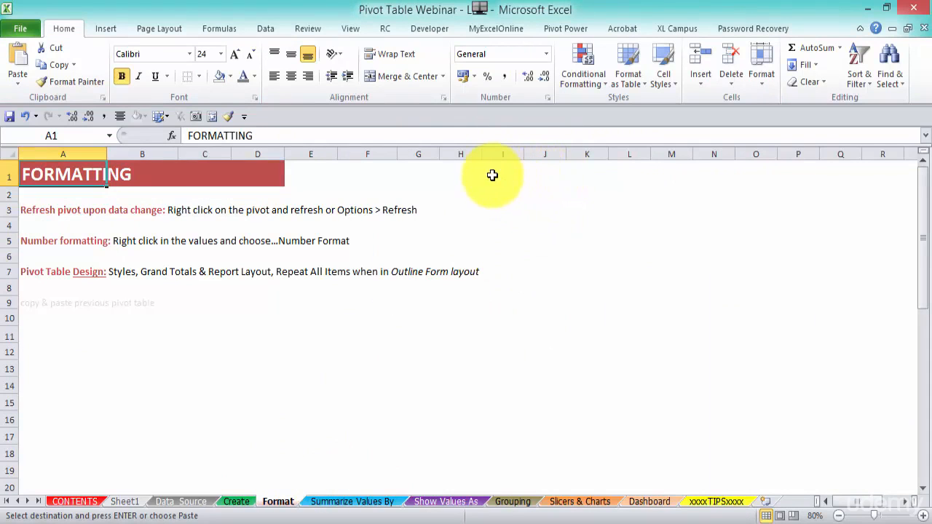
key(ctrl+v)
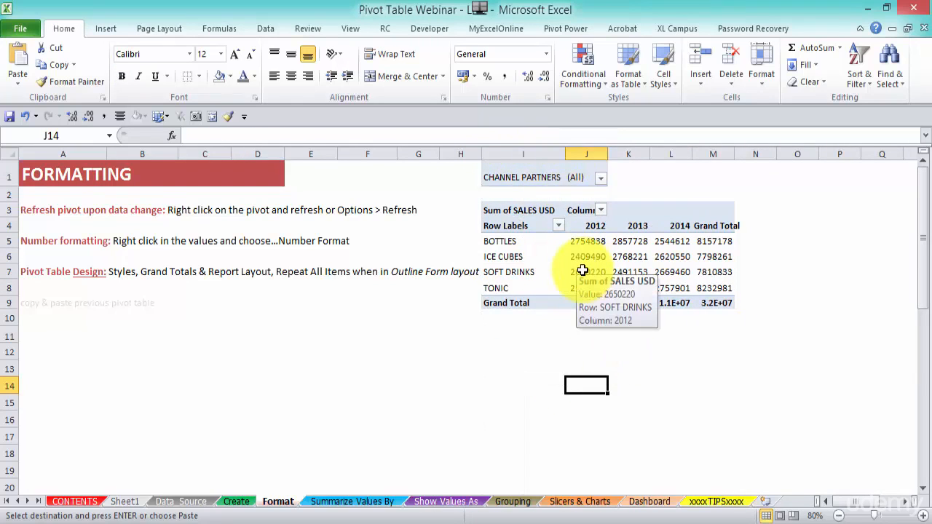
mouse_move(271, 325)
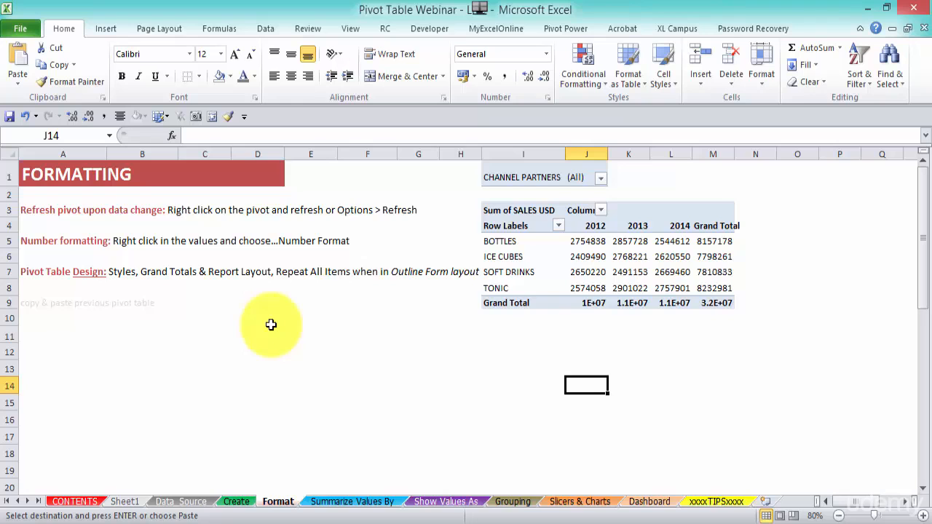
On Data_Source, enter 10,000,000 as SALES USD in the new bottom record
click(182, 501)
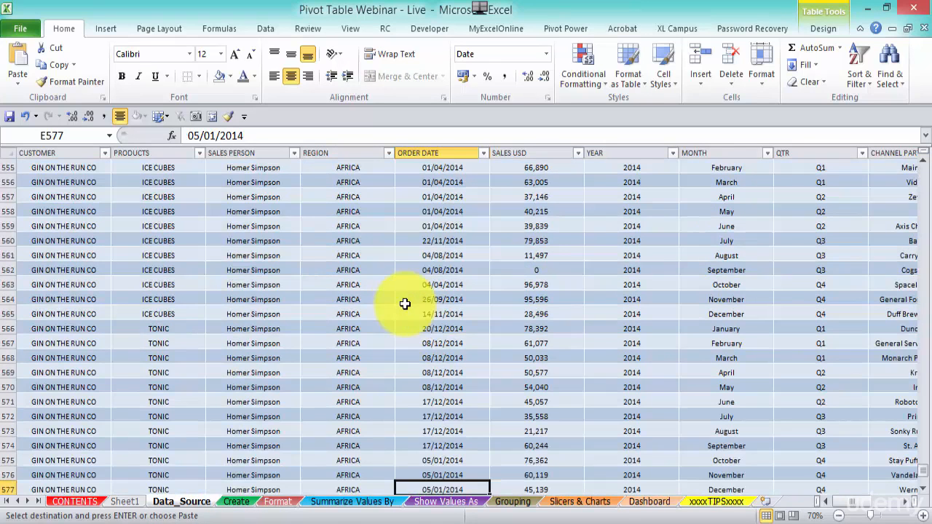
scroll(down, 3)
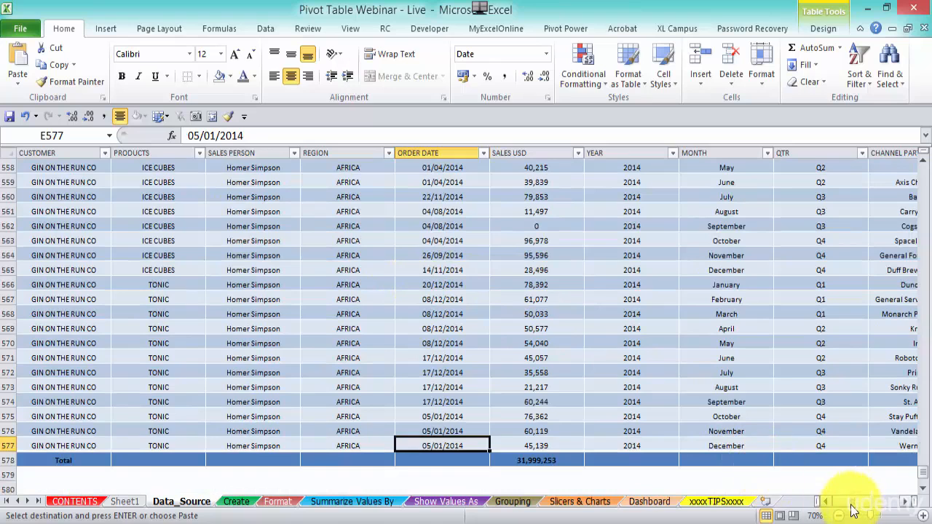
scroll(right, 3)
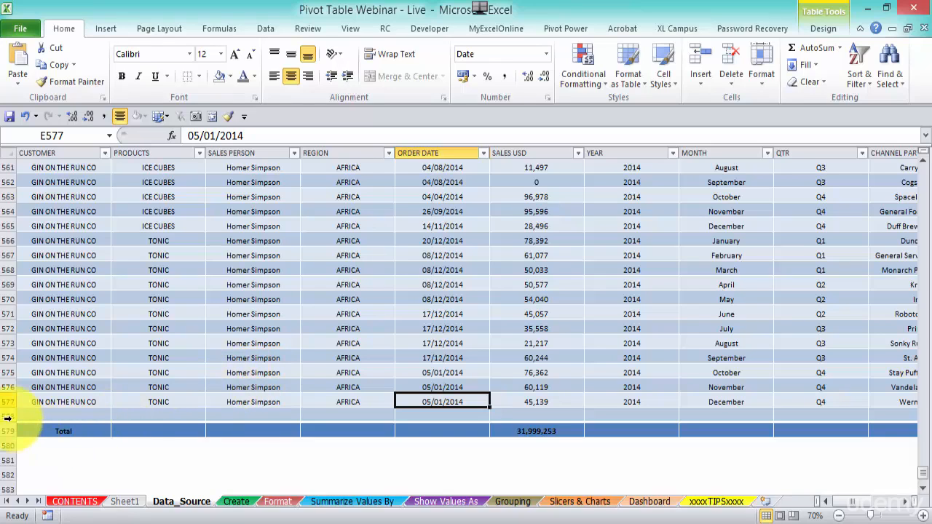
click(8, 416)
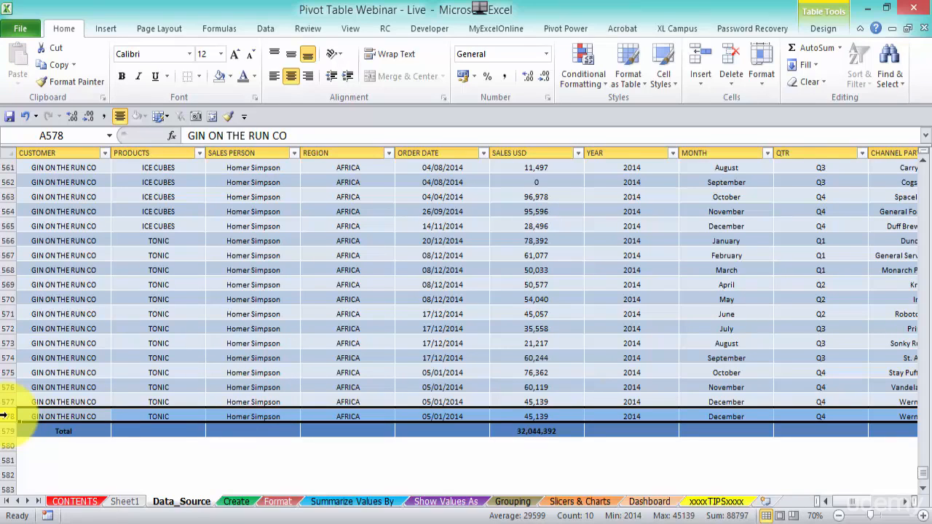
mouse_move(354, 422)
text(1)
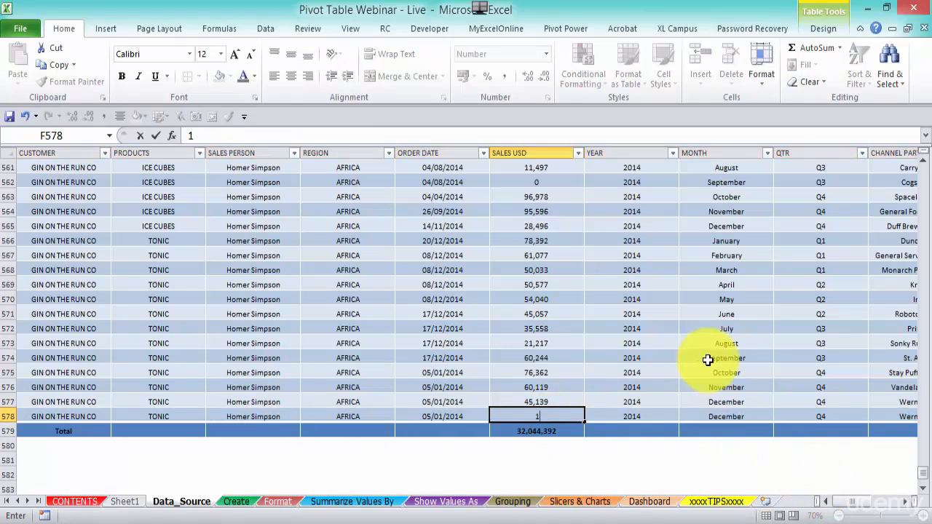
text(000000)
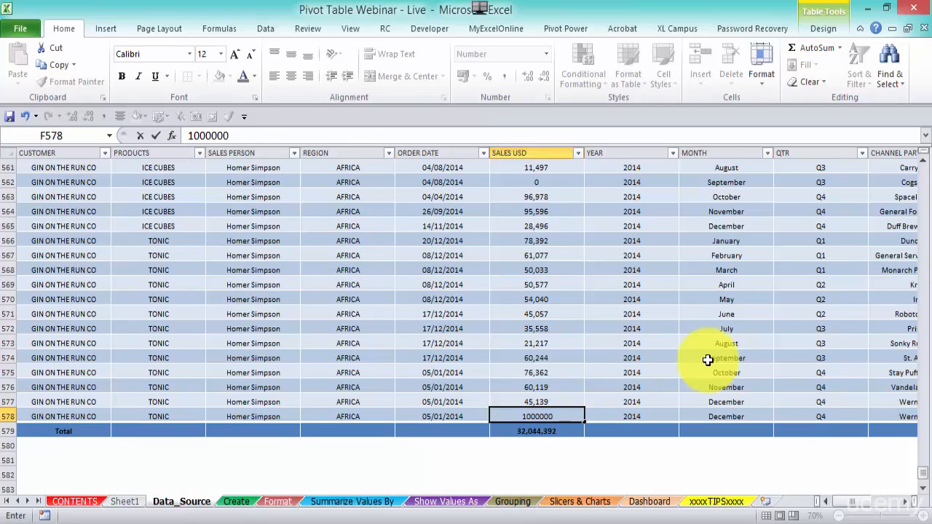
key(Return)
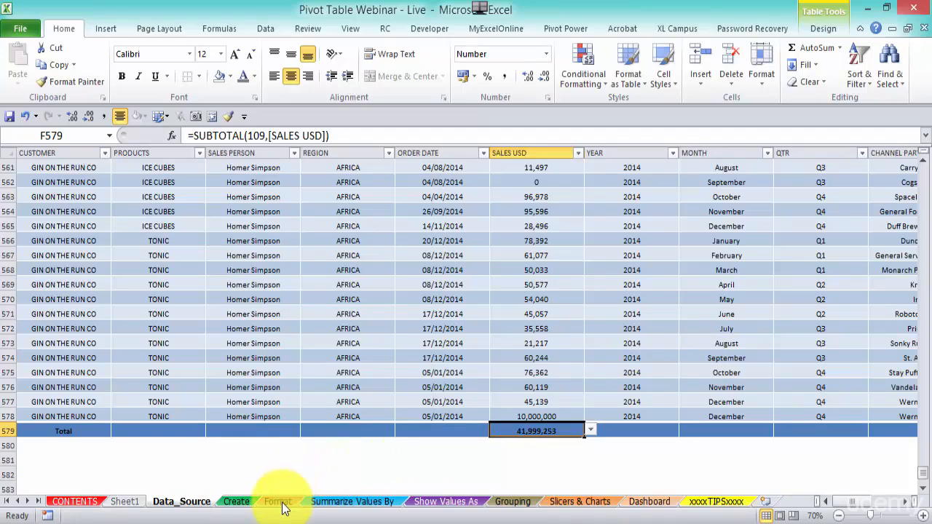
Hide the field list and refresh the Format pivot, showing a 41,999,253 grand total
click(277, 501)
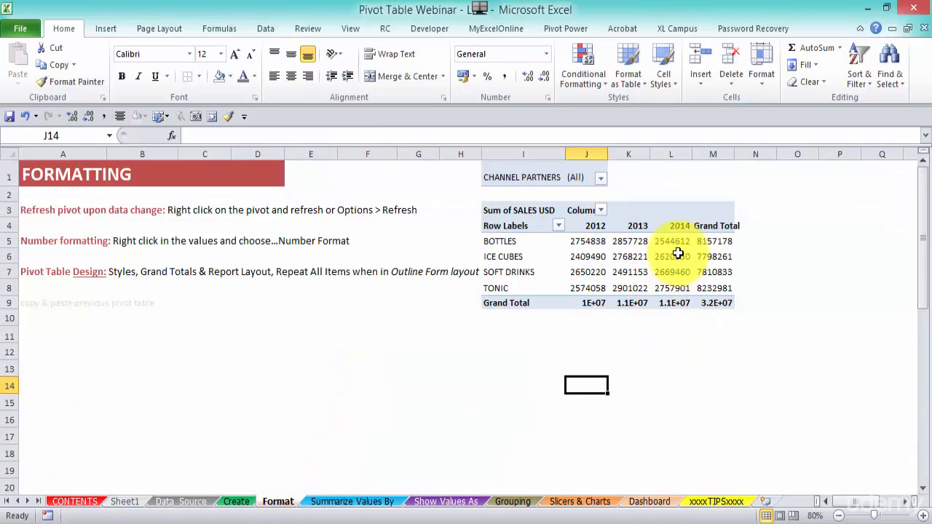
mouse_move(678, 254)
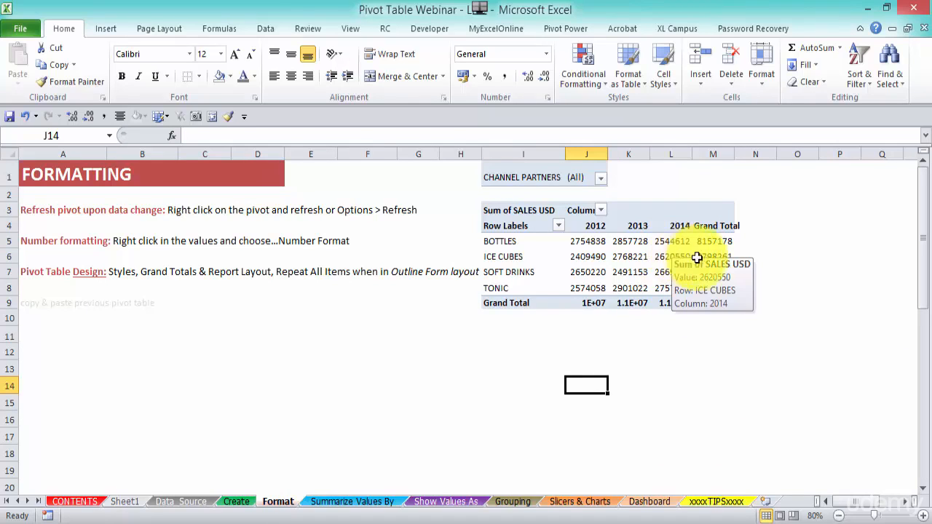
click(670, 256)
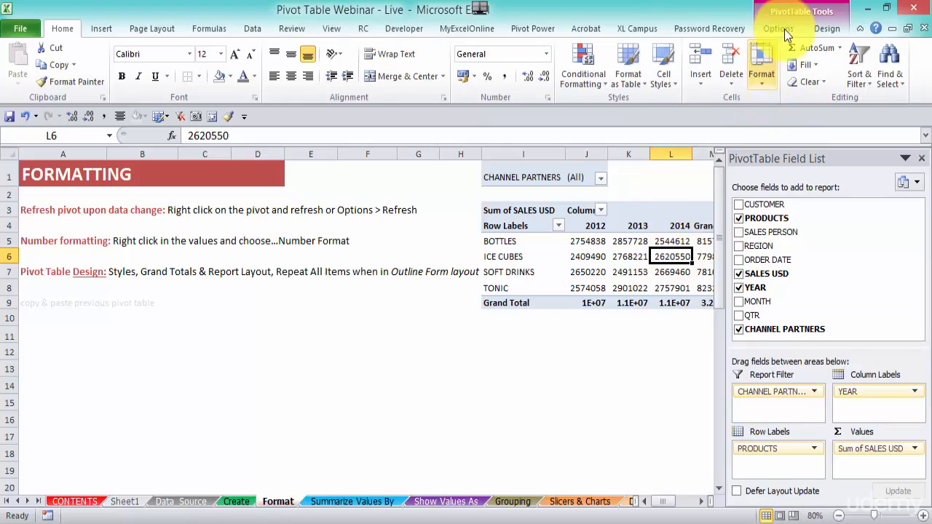
click(777, 29)
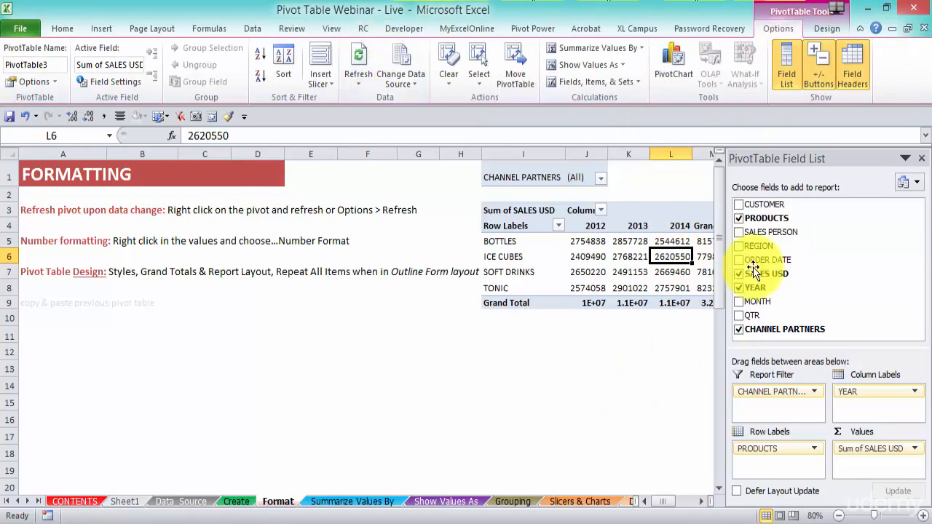
click(922, 158)
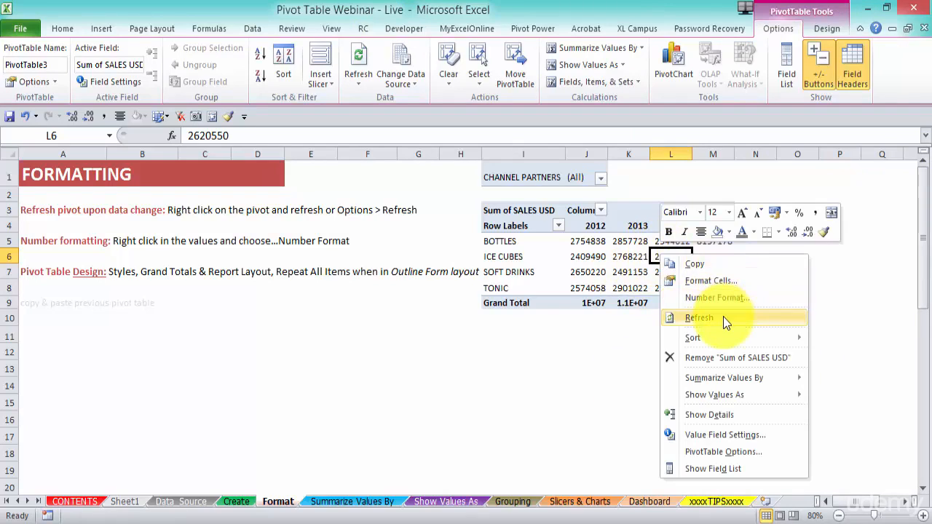
click(698, 317)
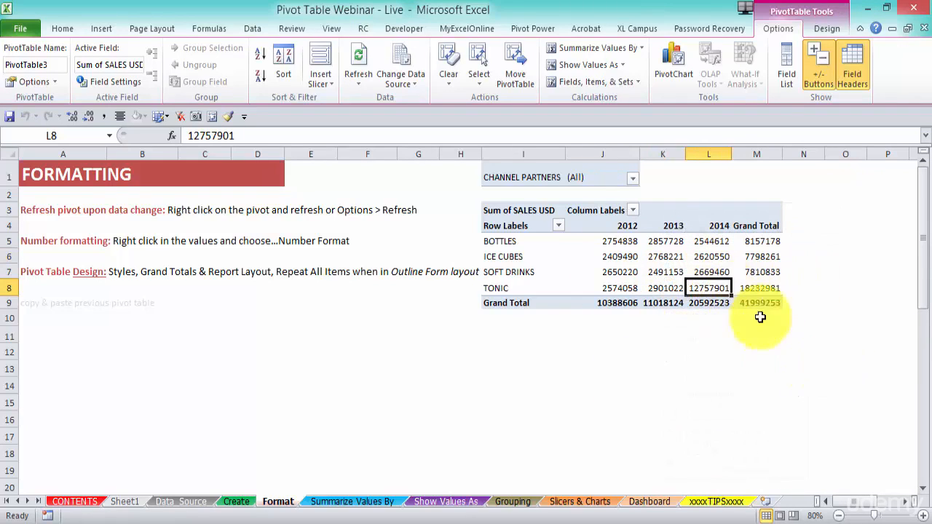
mouse_move(766, 359)
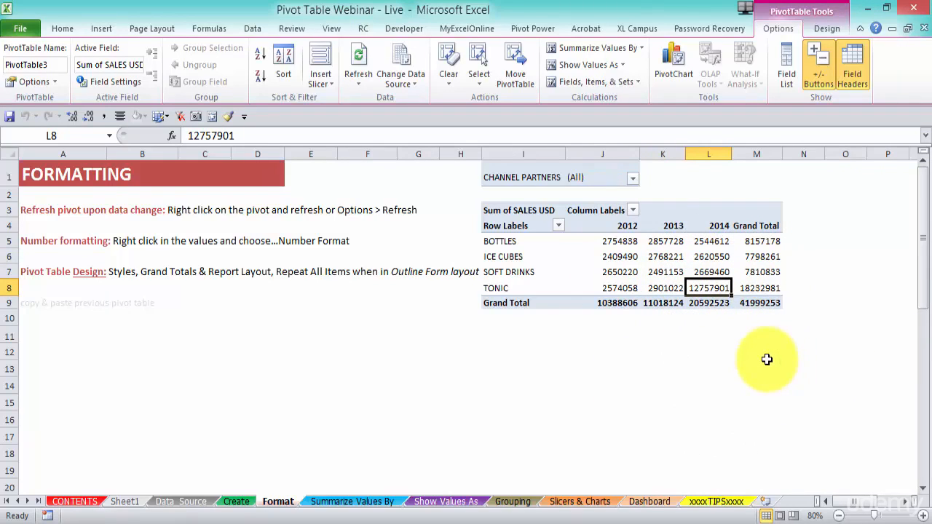
mouse_move(768, 334)
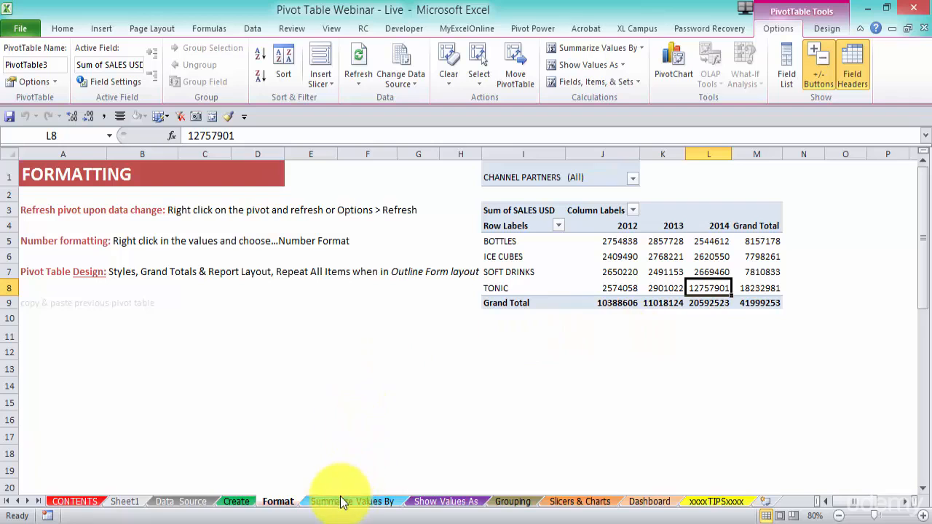
click(180, 501)
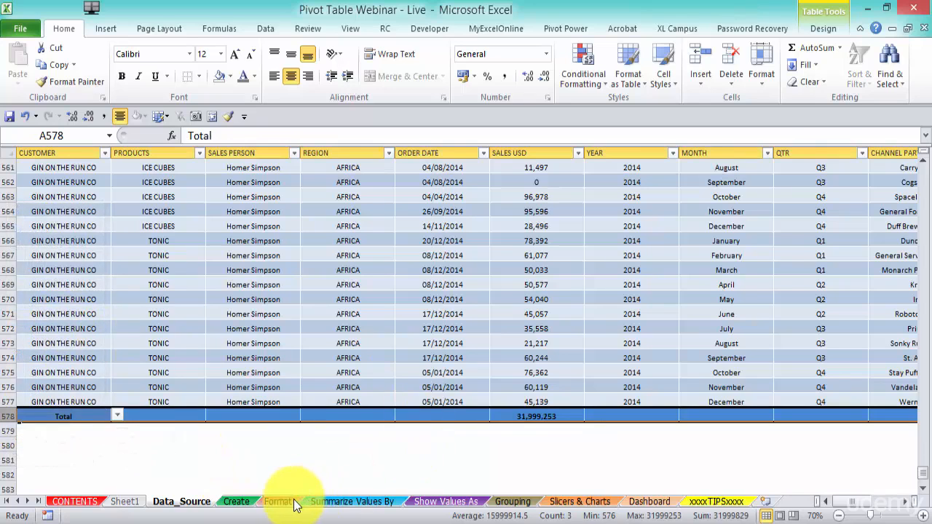
click(278, 501)
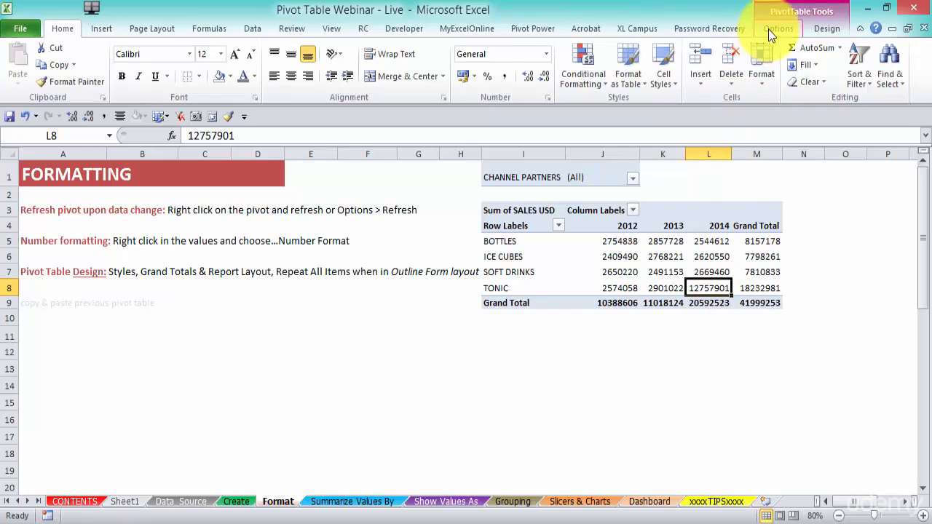
click(777, 28)
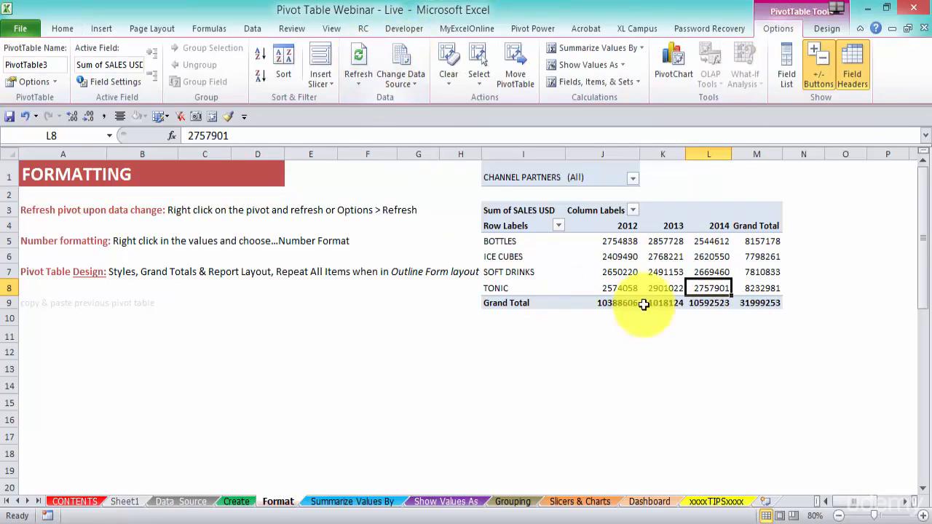
mouse_move(715, 386)
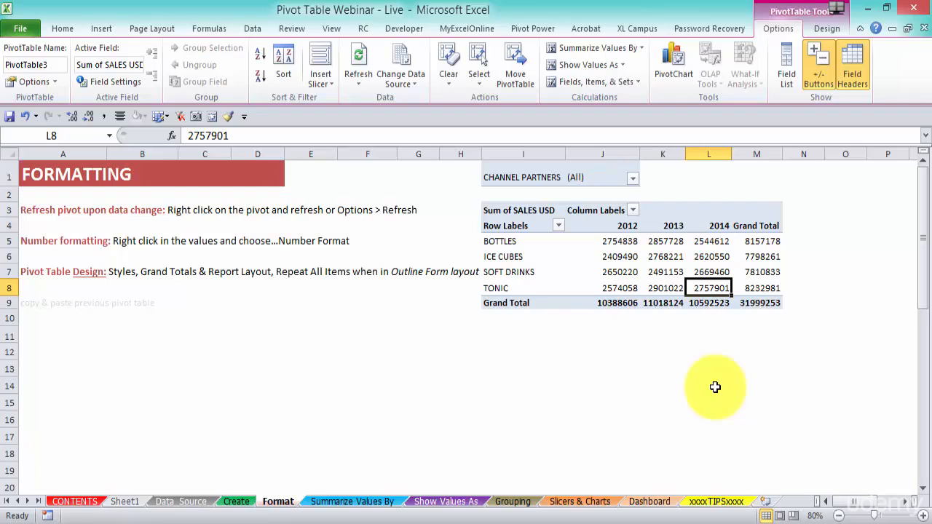
mouse_move(332, 306)
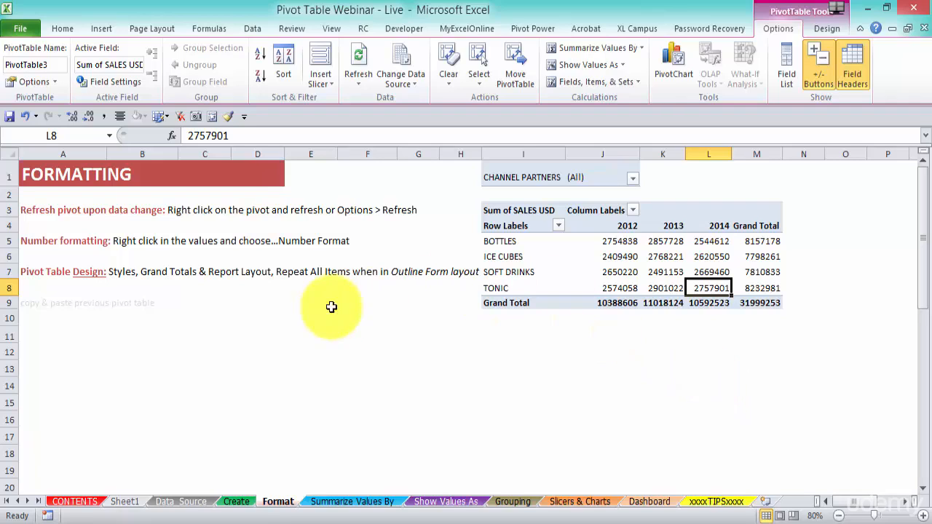
mouse_move(712, 244)
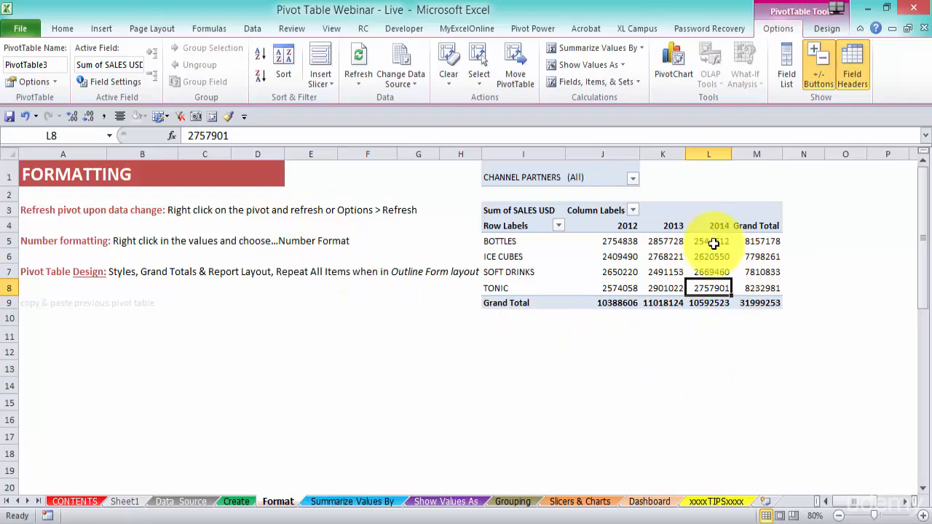
Set the sales value field to Number format with 1000 separators and 0 decimals
click(708, 241)
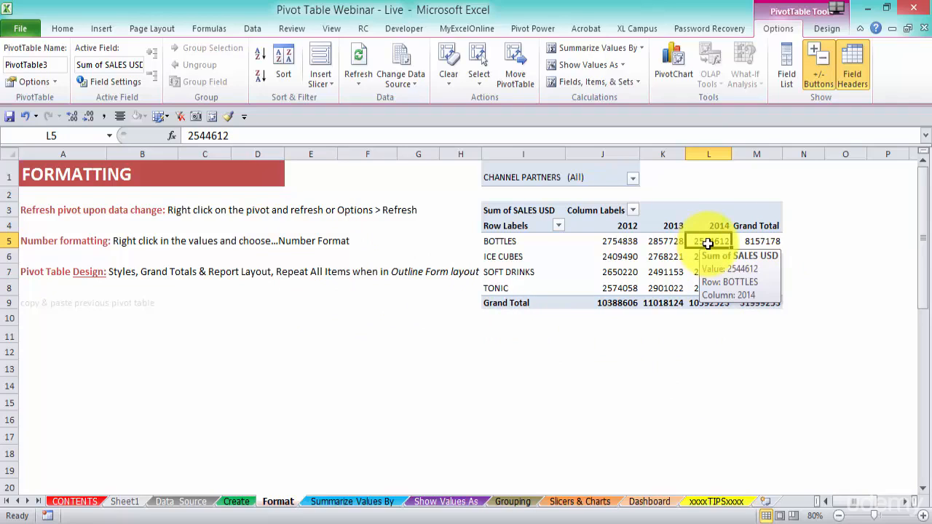
click(785, 62)
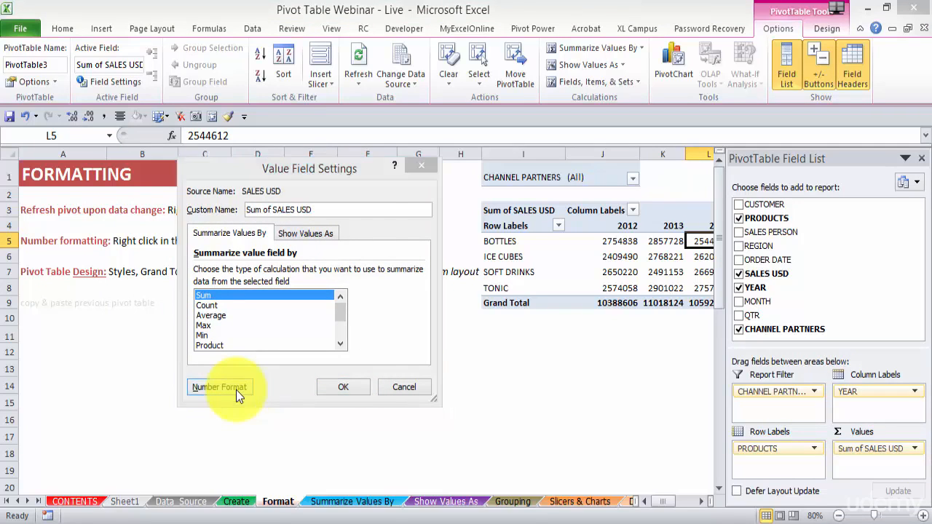
click(219, 386)
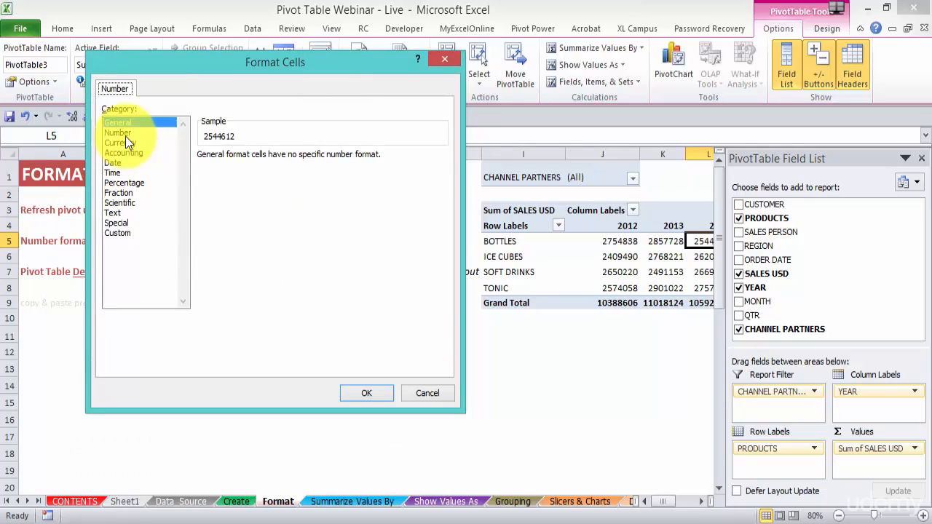
click(118, 133)
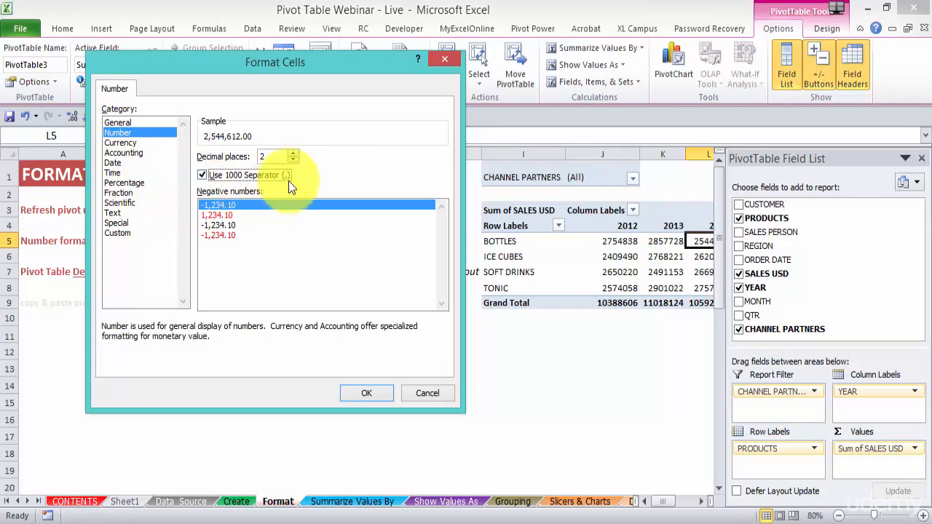
click(293, 160)
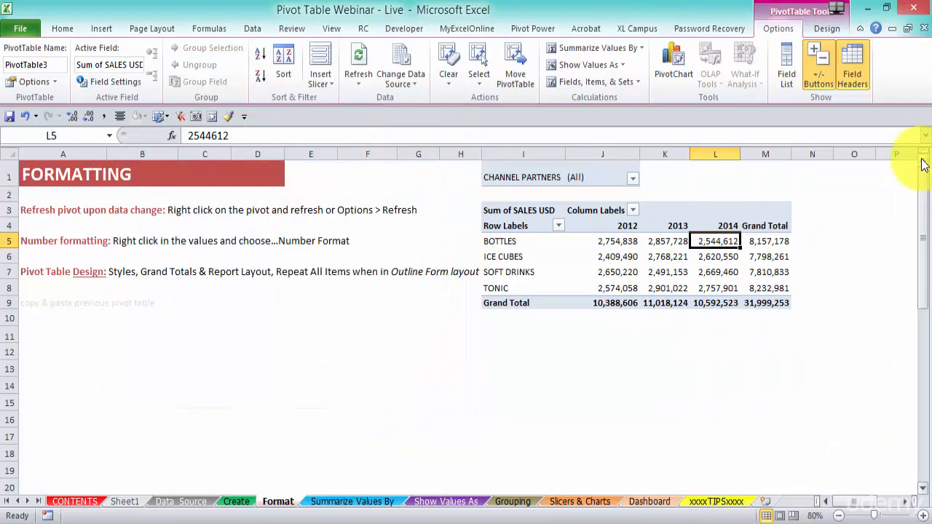
mouse_move(480, 153)
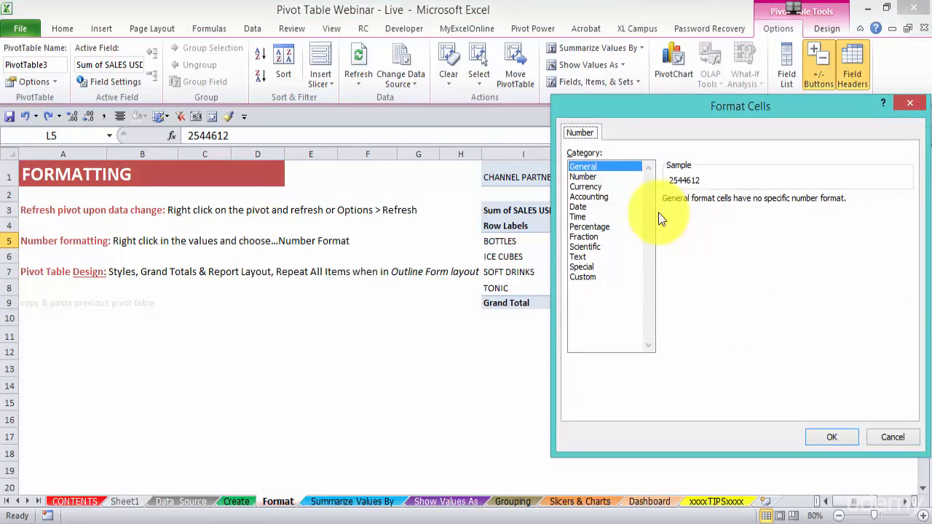
click(583, 176)
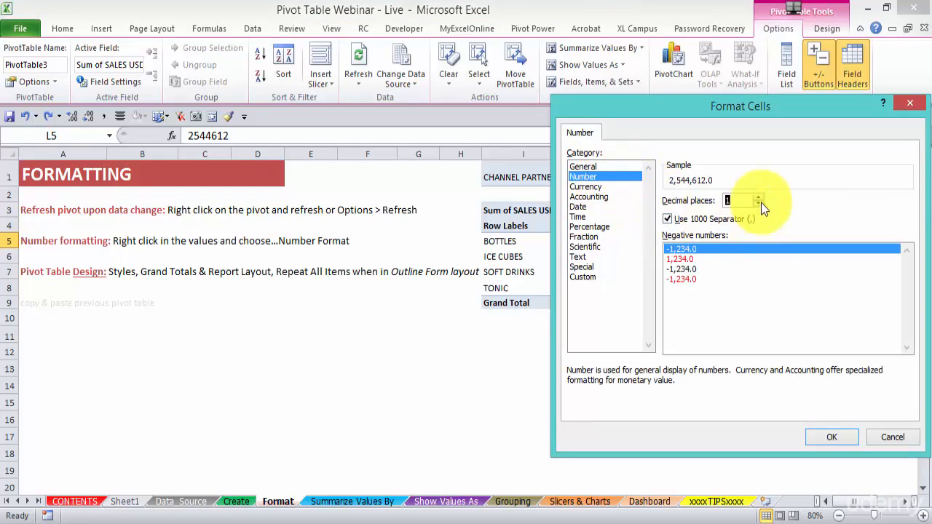
click(831, 437)
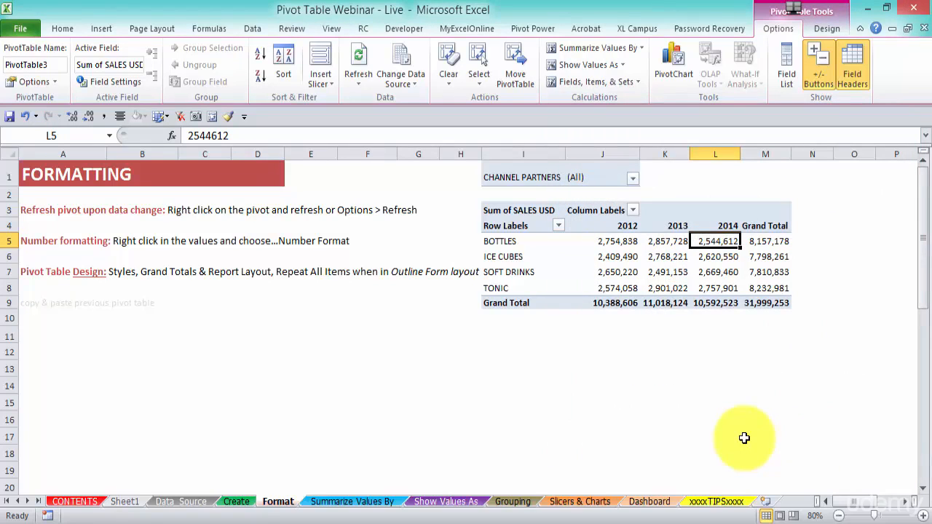
click(711, 352)
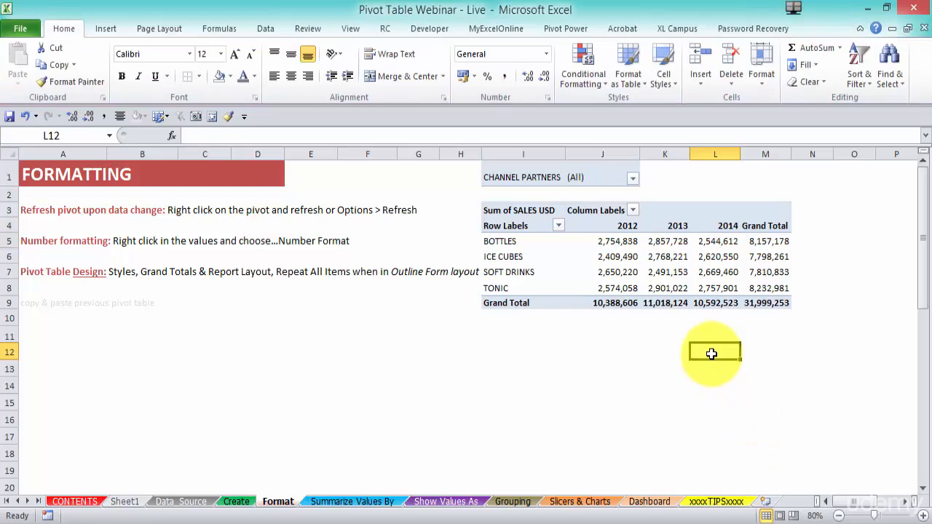
mouse_move(562, 302)
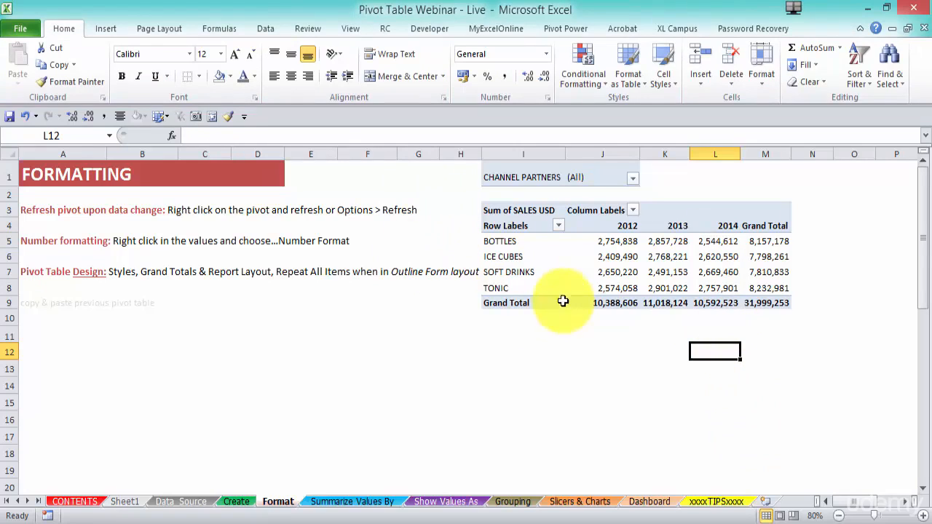
click(508, 271)
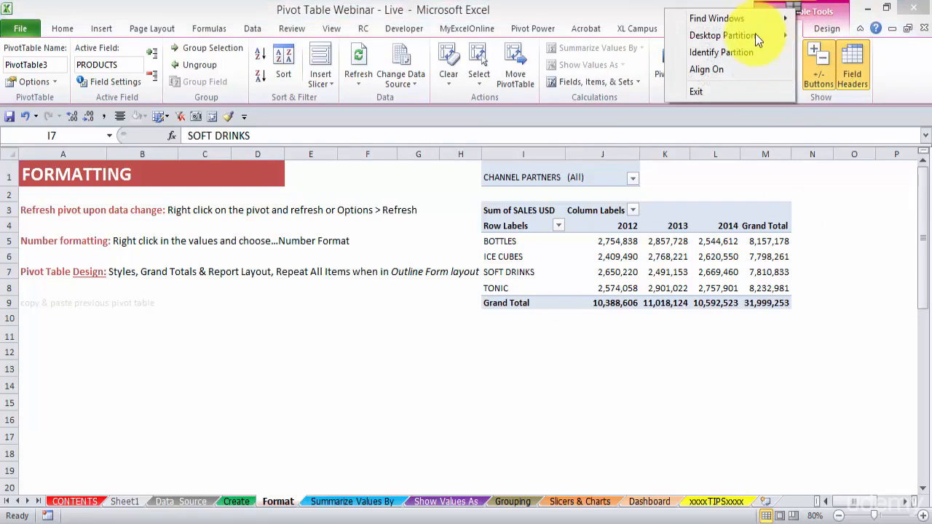
Browse the full PivotTable Styles gallery on the Design tab for a medium blue style
click(826, 29)
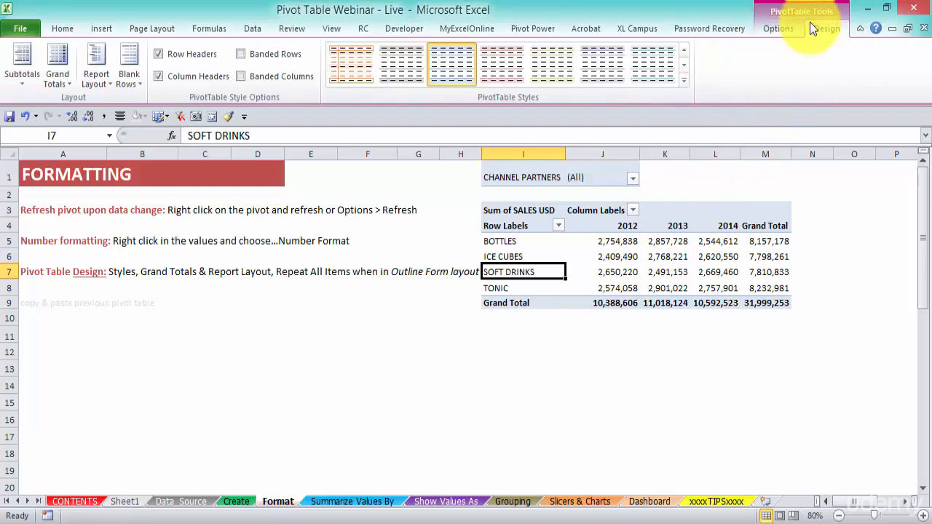
click(683, 81)
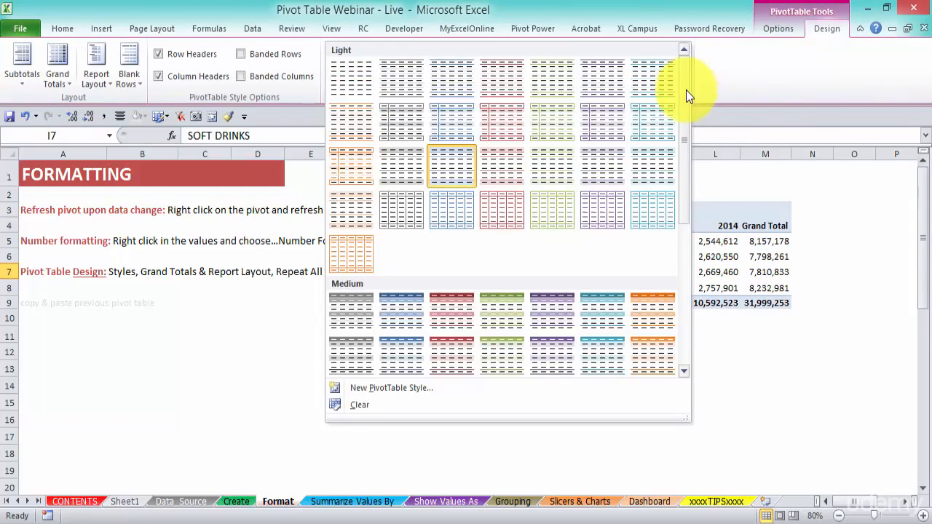
scroll(down, 3)
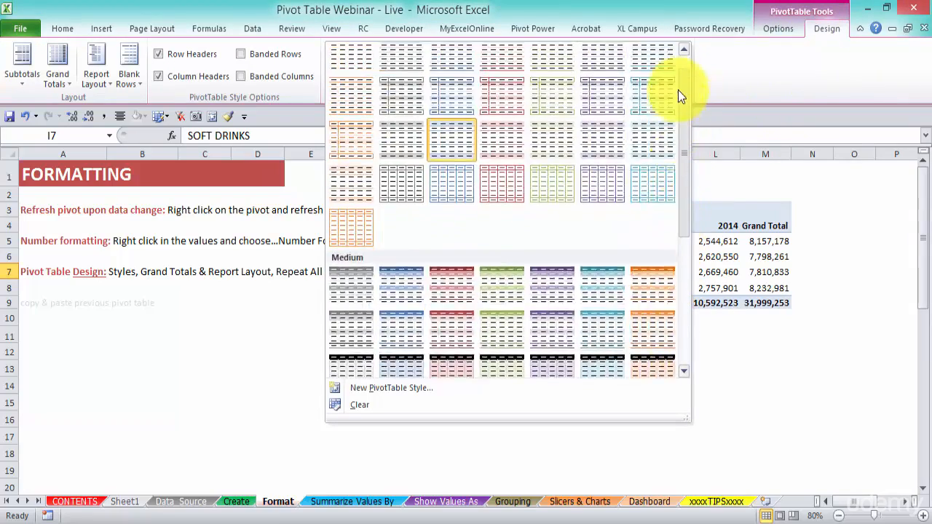
scroll(down, 3)
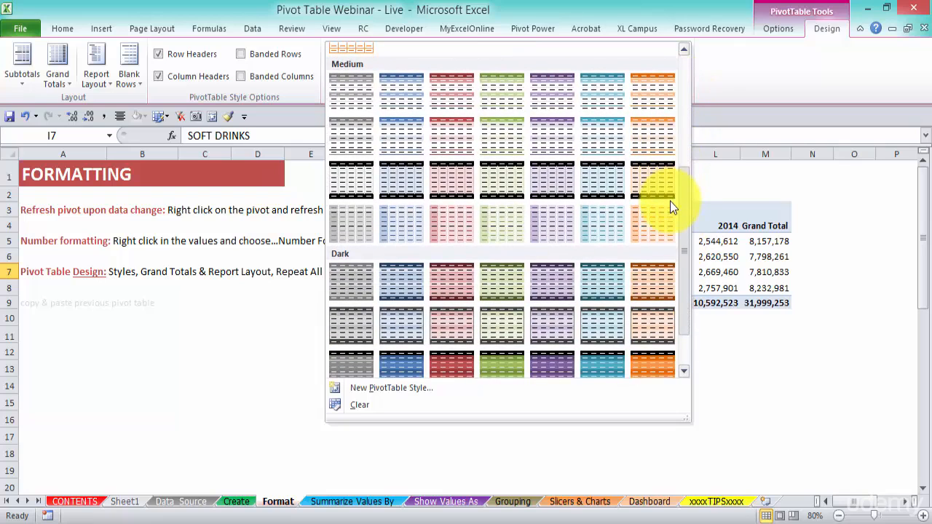
scroll(up, 3)
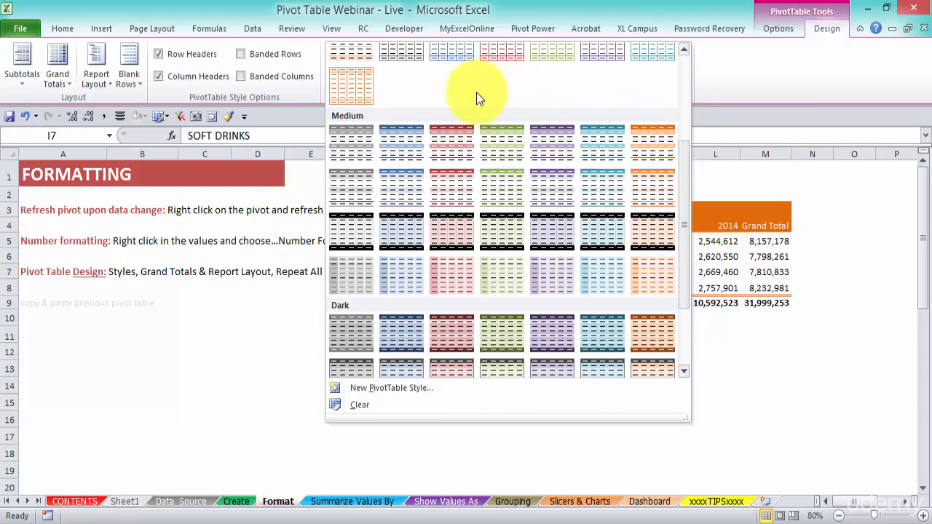
mouse_move(564, 247)
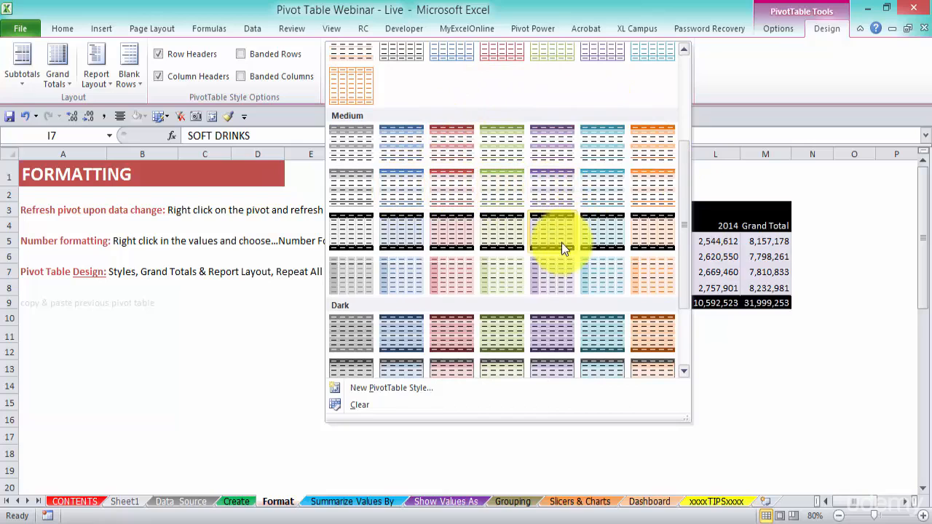
mouse_move(622, 299)
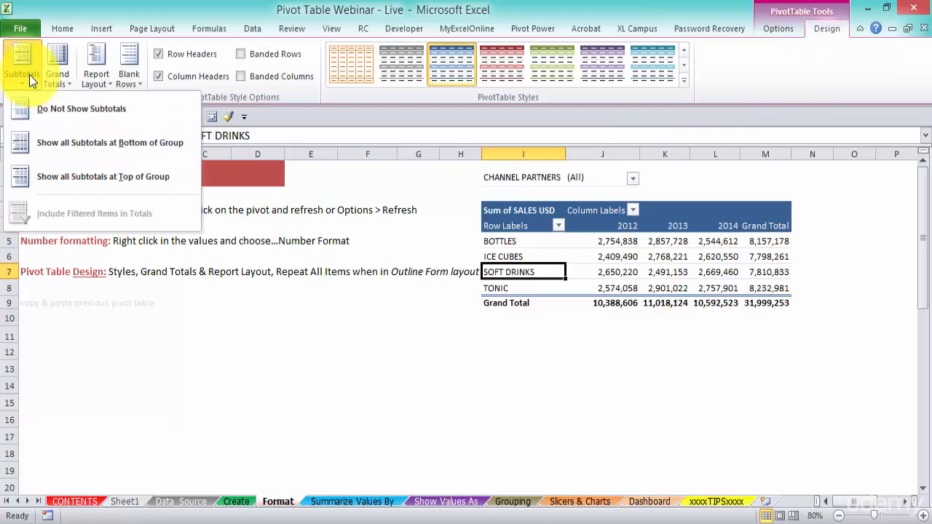
mouse_move(69, 142)
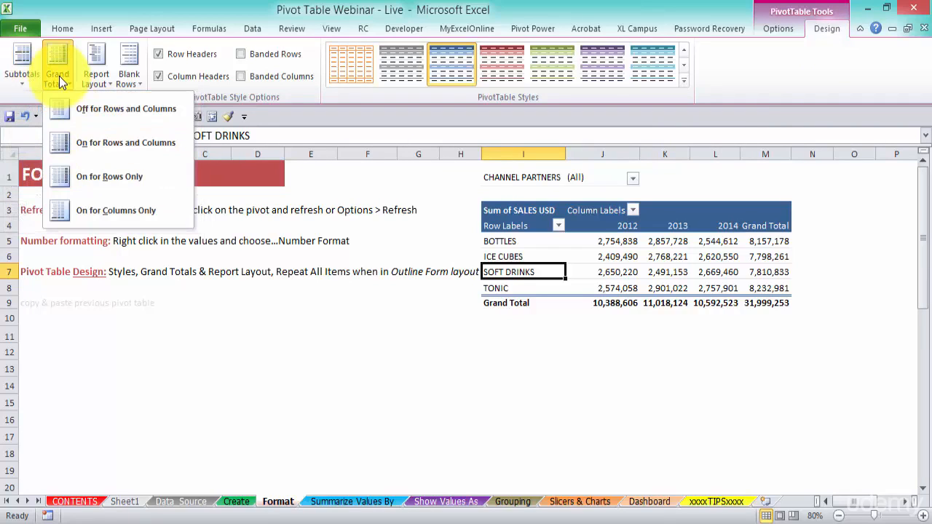
mouse_move(116, 142)
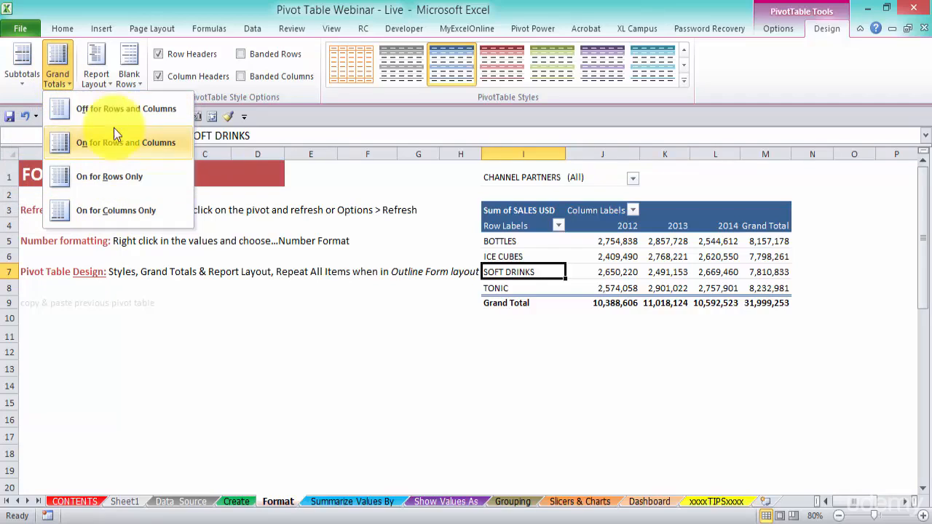
mouse_move(127, 115)
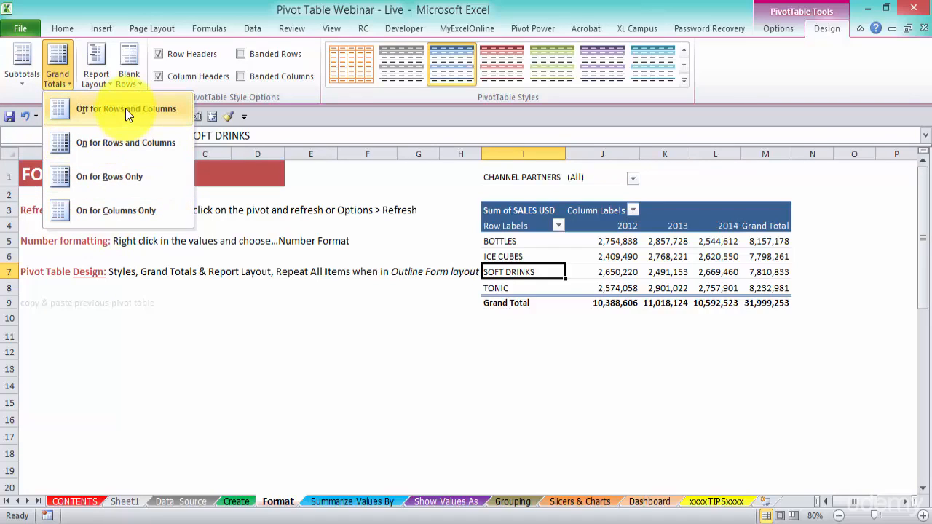
Turn grand totals off for rows and columns, then reopen the Grand Totals menu
click(126, 109)
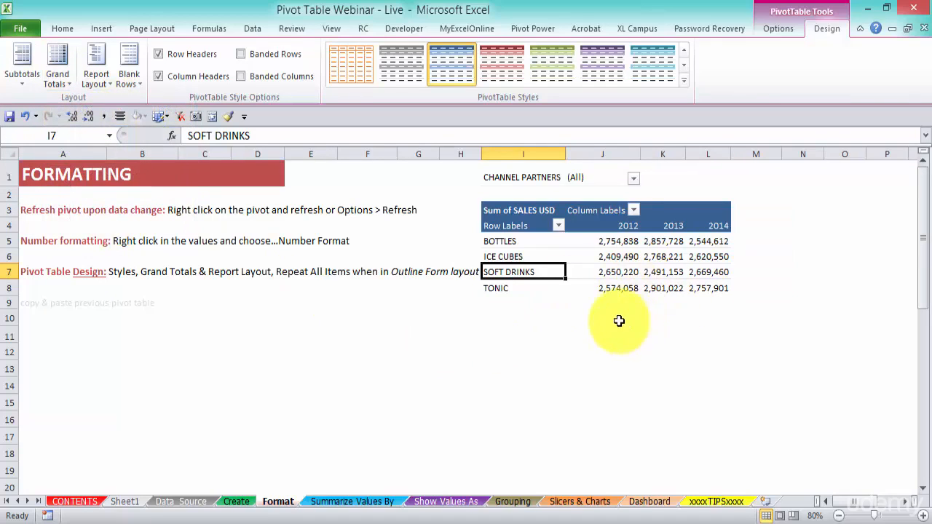
click(56, 66)
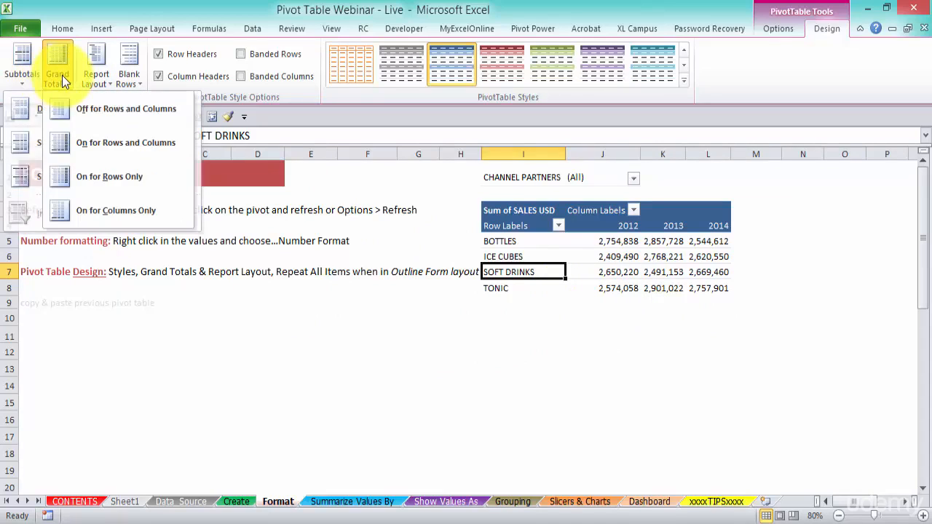